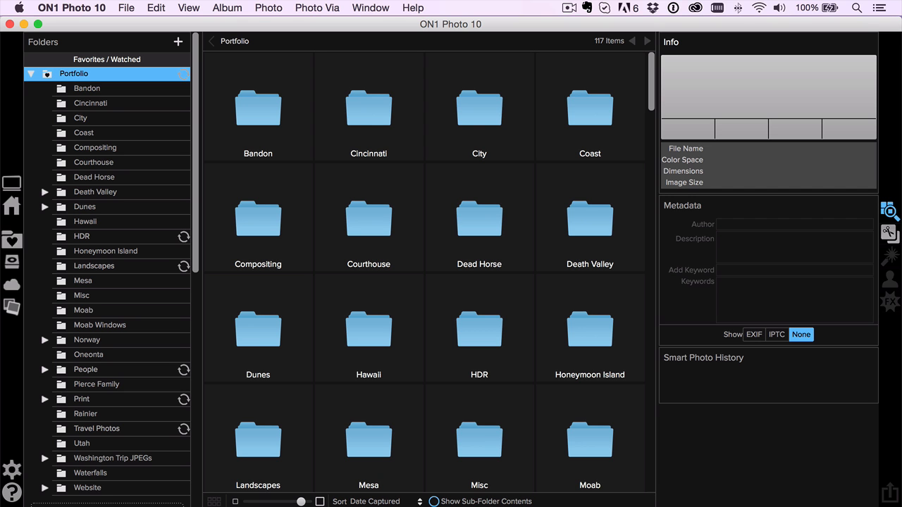
mouse_move(482, 299)
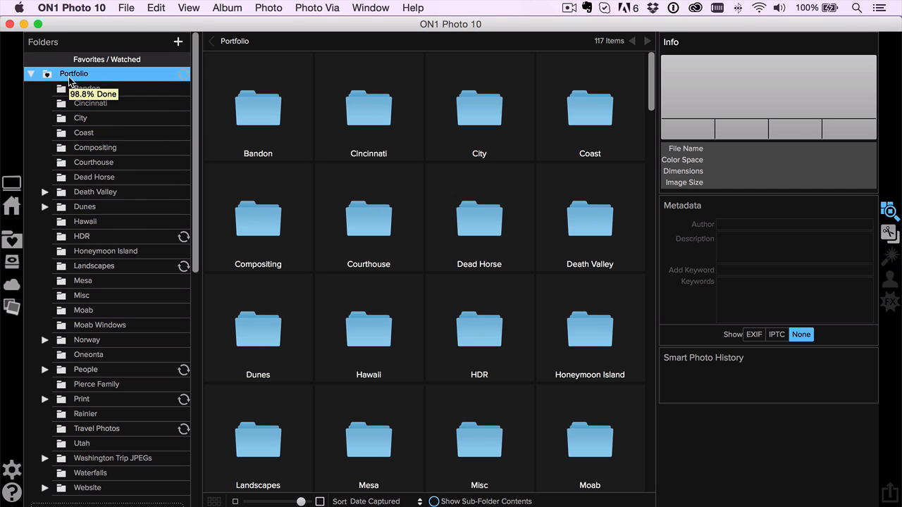
Enable Show Sub-Folder Contents so Portfolio lists all 832 photos as thumbnails
left_click(83, 310)
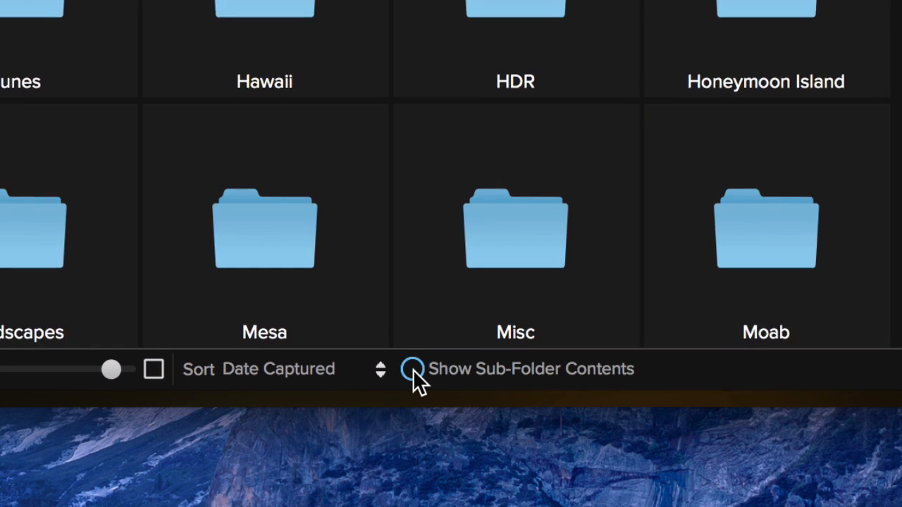
left_click(410, 369)
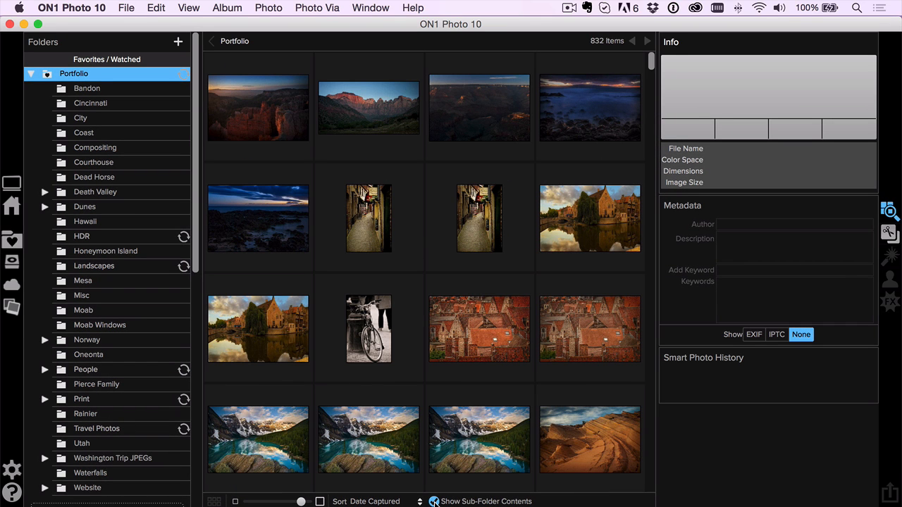